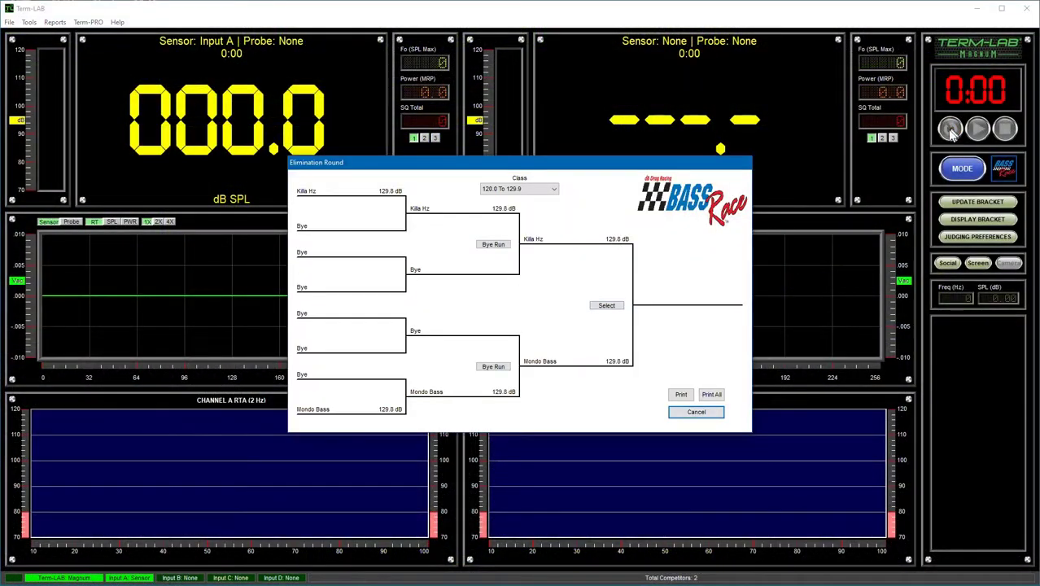
# Stage the final Mondo Bass vs Killa Hz round with Mondo Bass in Lane 1, dismissing the sensor warning.
pyautogui.click(606, 306)
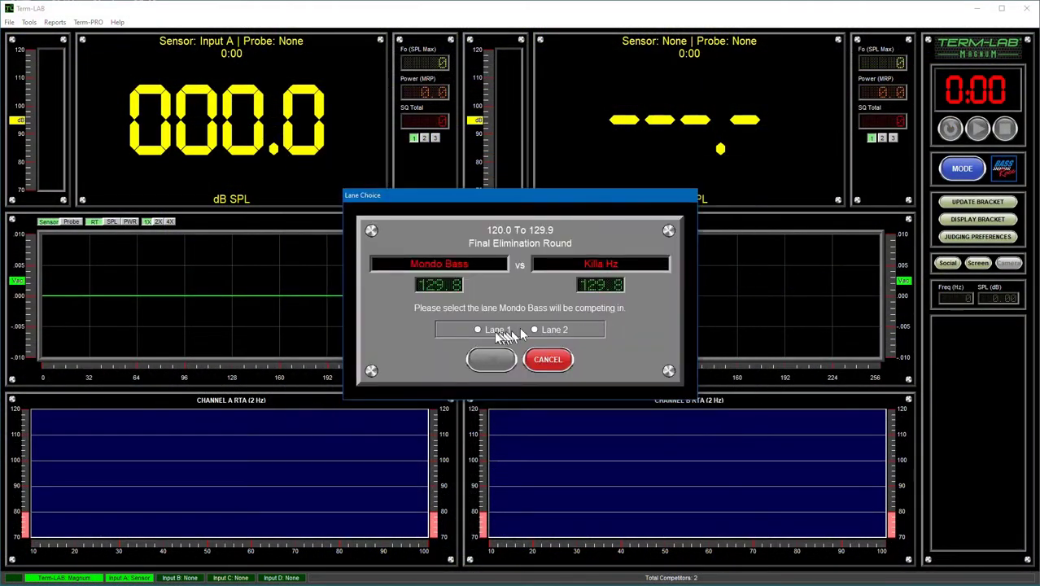
pyautogui.click(490, 359)
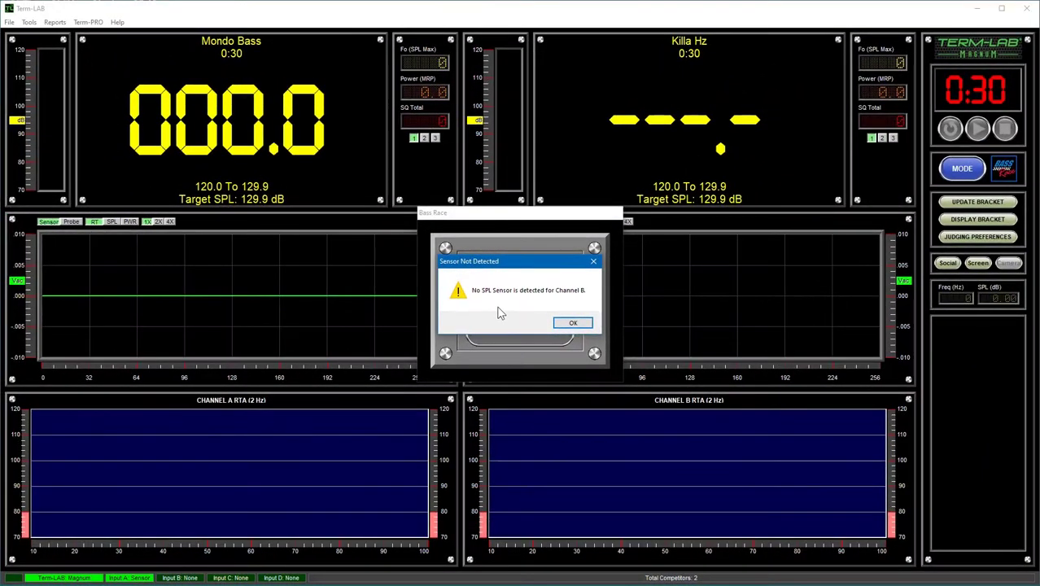
pyautogui.click(573, 322)
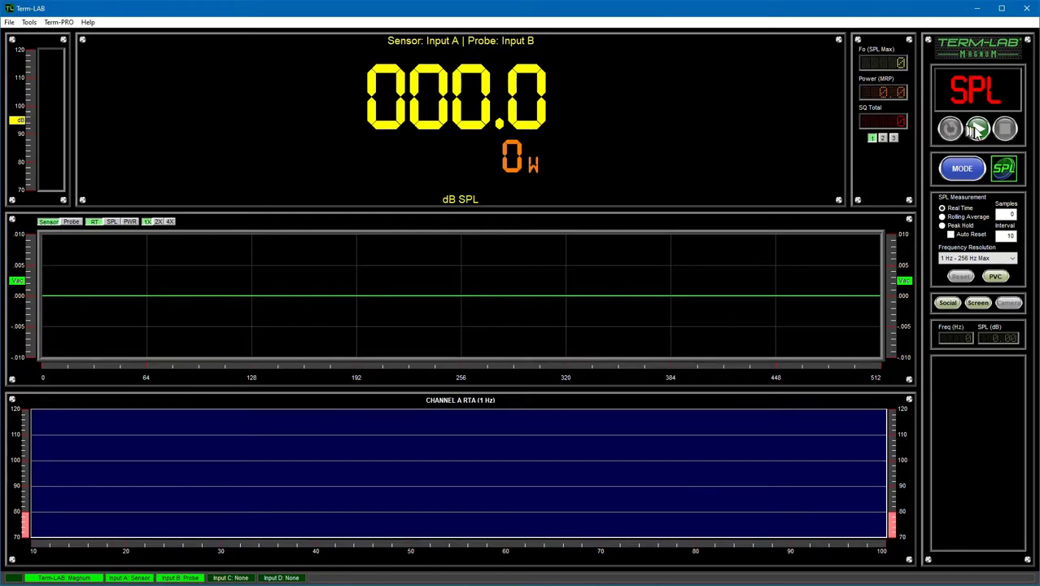
# Run and stop a simulated SPL measurement peaking at 140 dB.
pyautogui.click(978, 130)
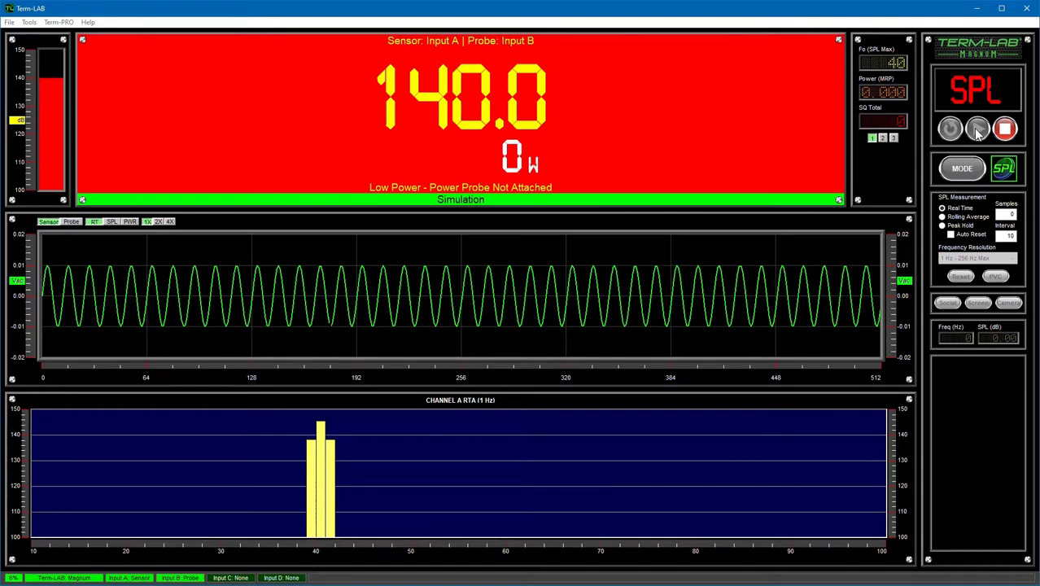
pyautogui.click(1005, 130)
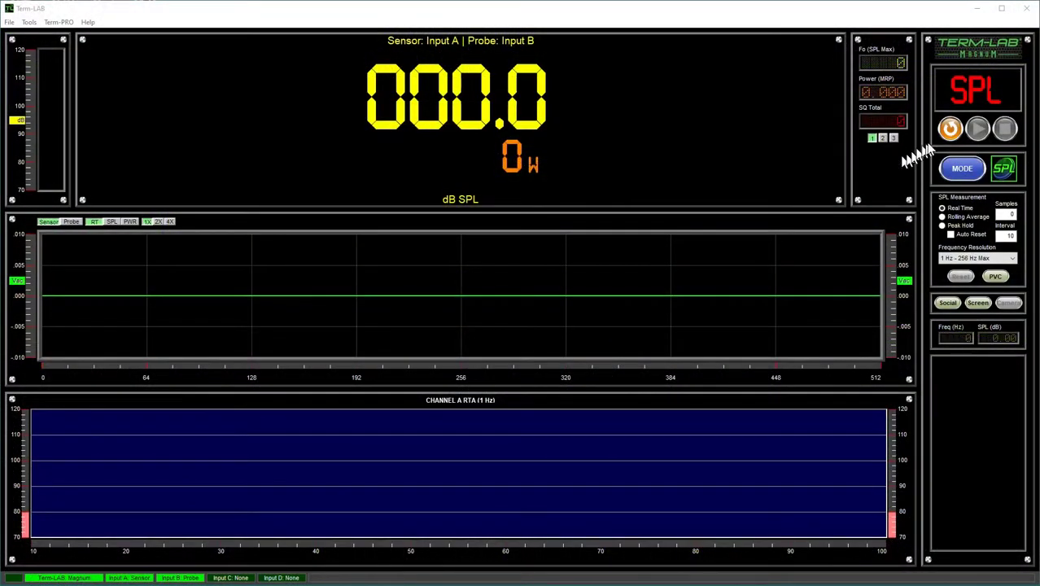
# Clear the meter, rerun the simulated SPL measurement until the low voltage warning, and reset to 000.0.
pyautogui.click(978, 128)
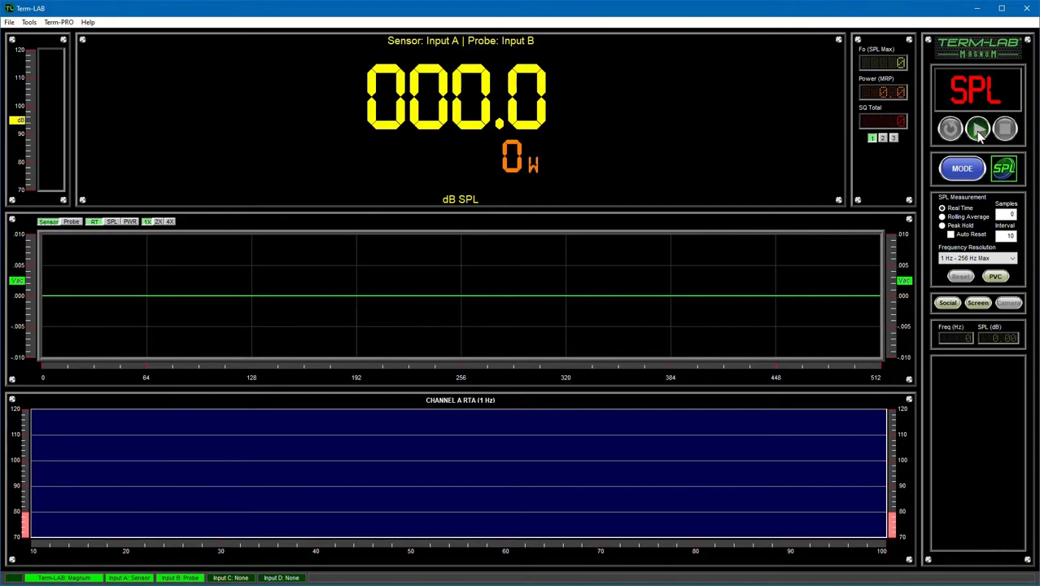
pyautogui.click(977, 129)
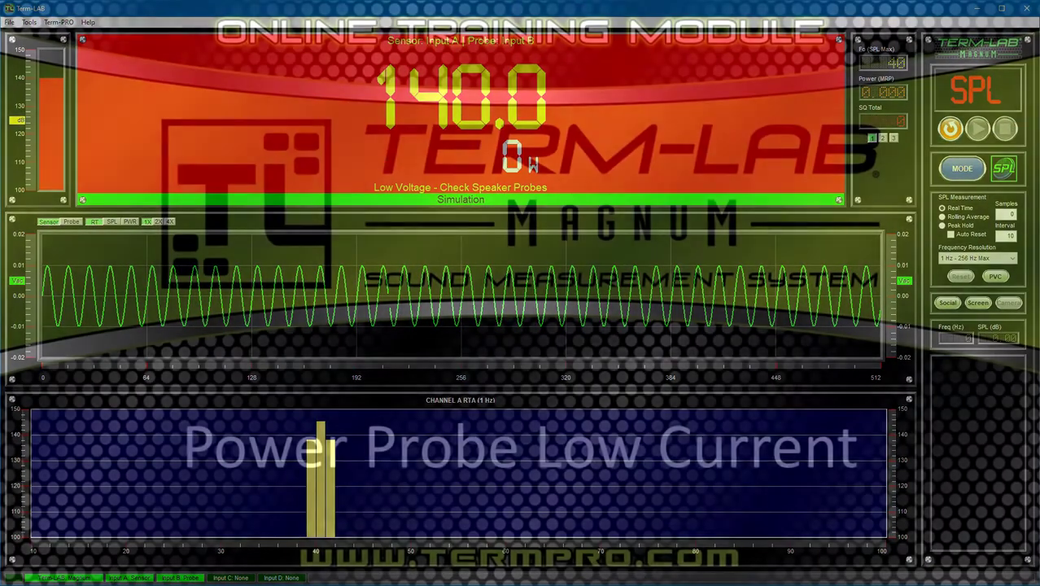
pyautogui.click(949, 129)
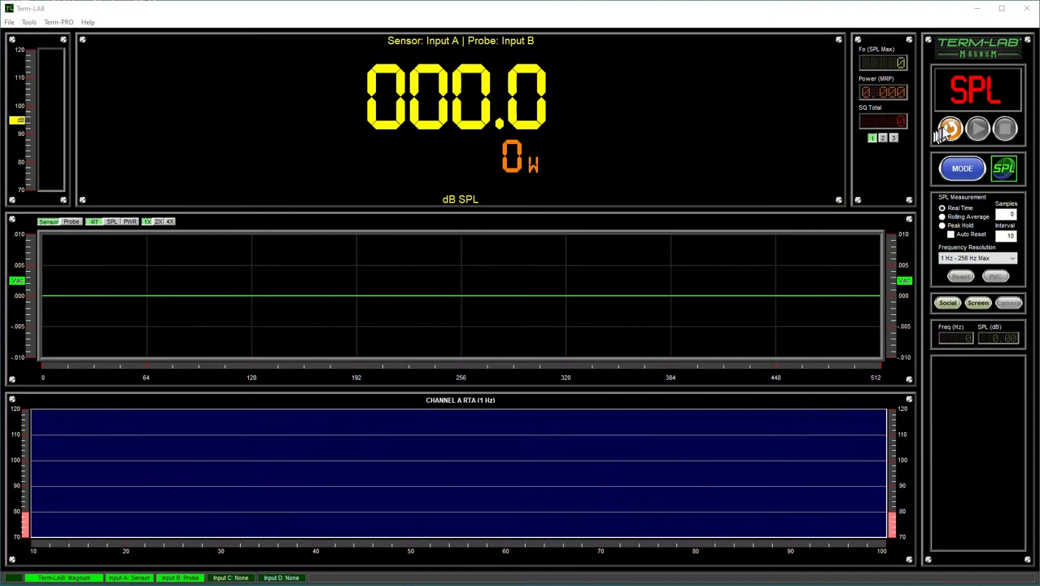
pyautogui.click(978, 129)
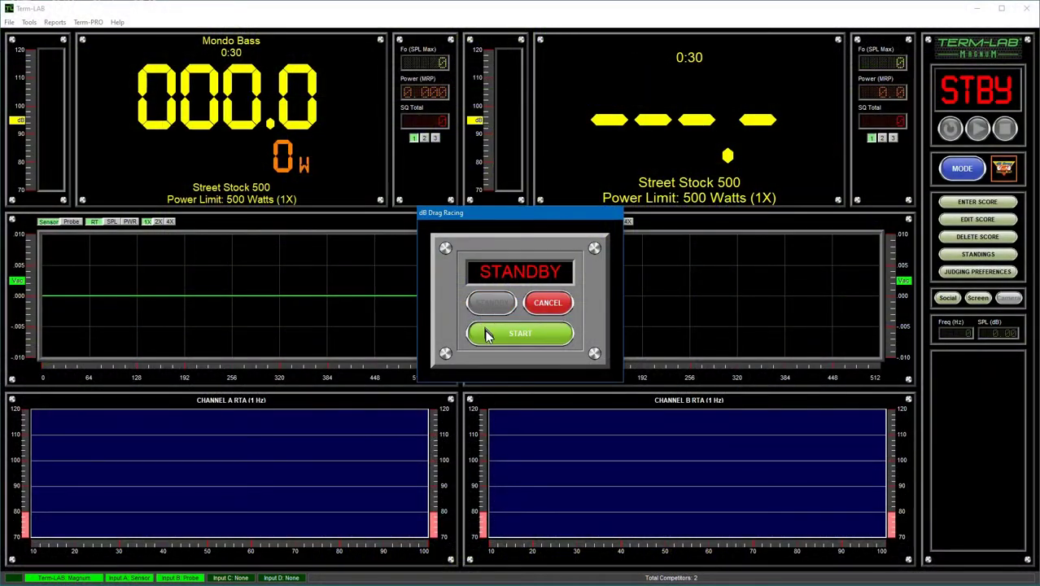
# Stage the Street Stock 500 drag run for Mondo Bass, then return it to standby.
pyautogui.click(520, 333)
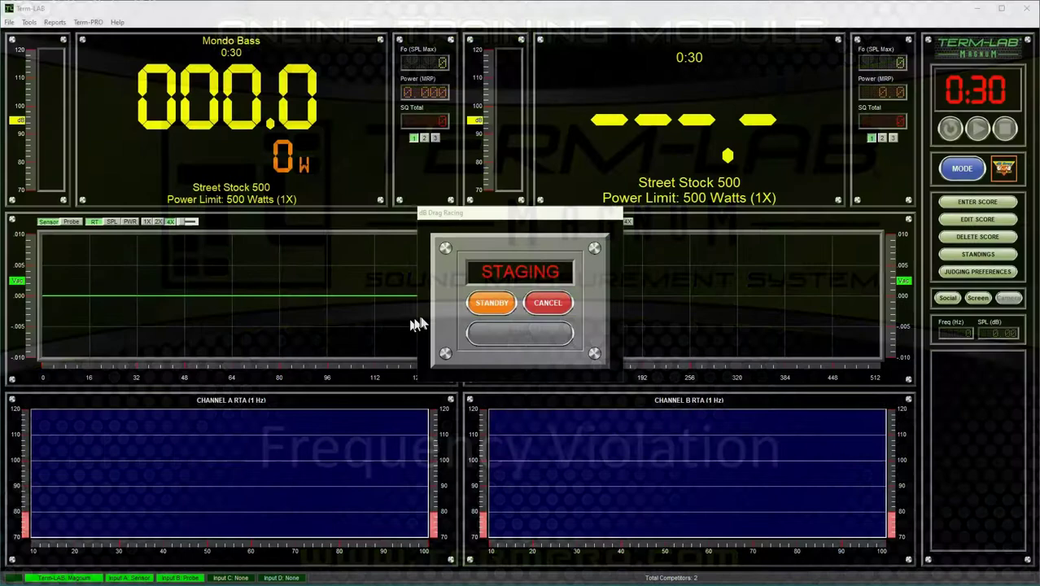
pyautogui.click(490, 303)
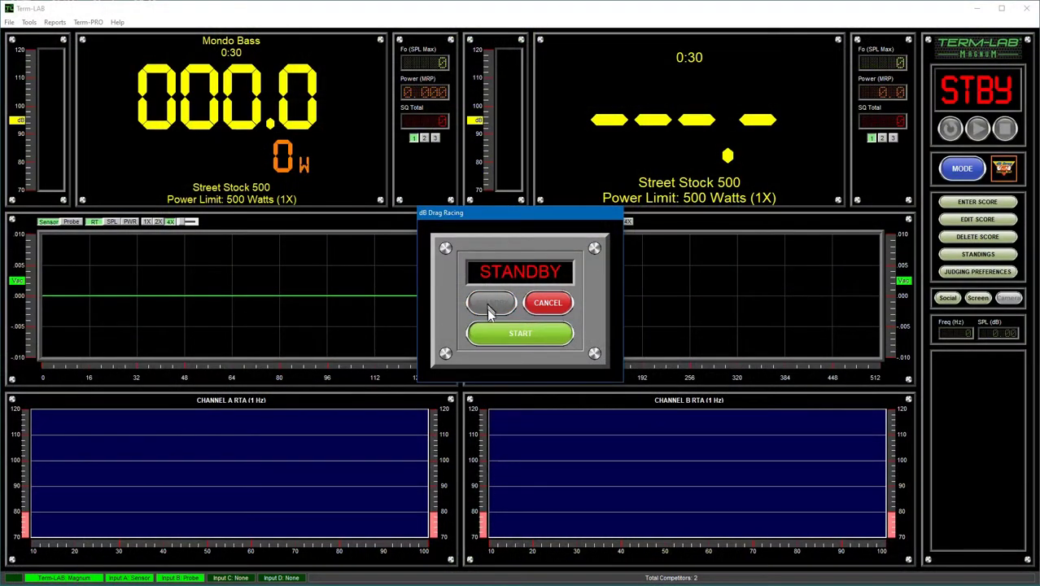
pyautogui.click(492, 303)
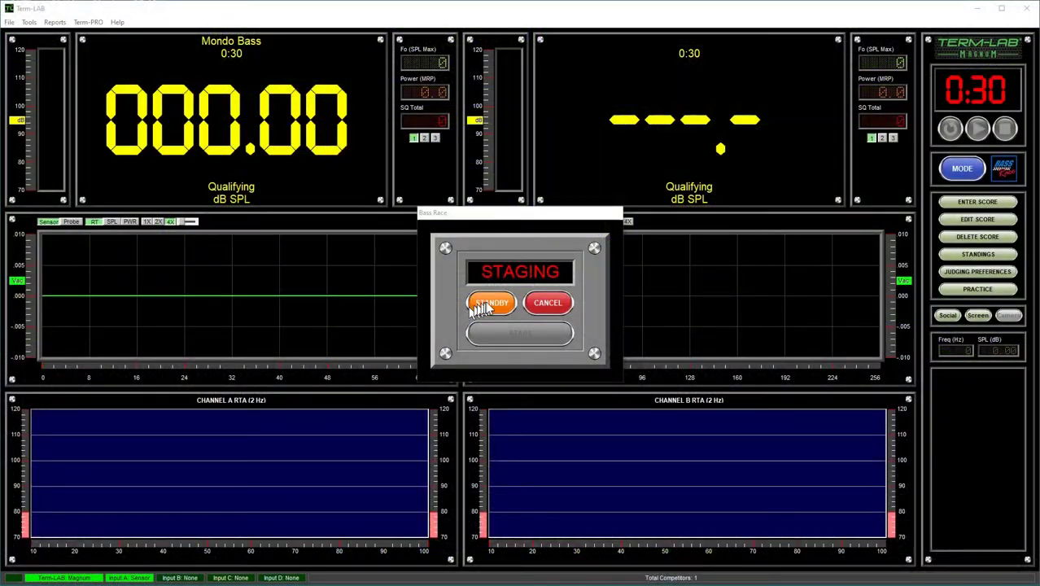
# Put the Mondo Bass qualifying Bass Race on standby, then start it.
pyautogui.click(488, 303)
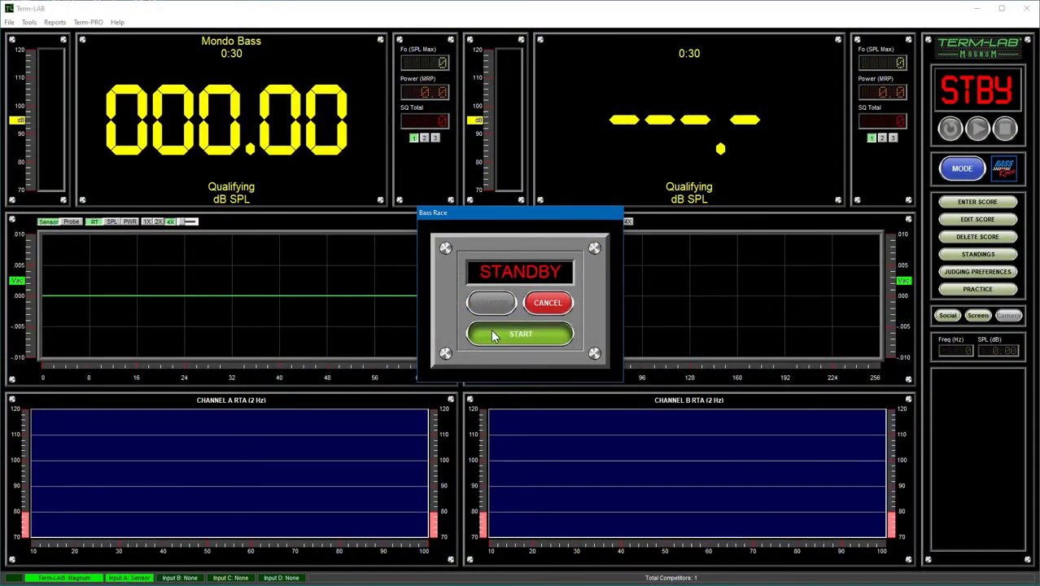
pyautogui.click(520, 335)
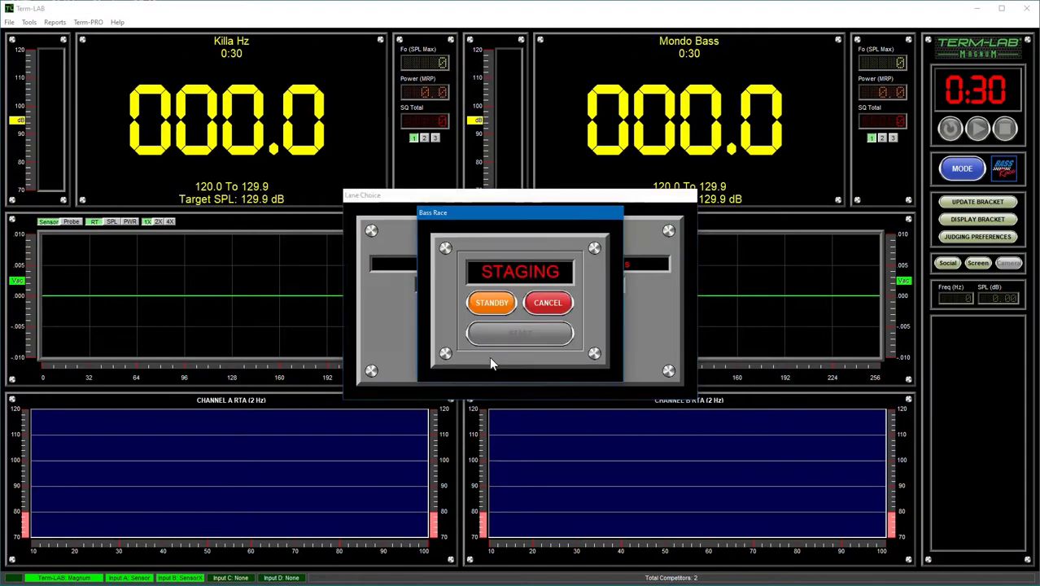
# Run the Killa Hz vs Mondo Bass bracket race, which overshoots at 131.1 dB.
pyautogui.click(491, 302)
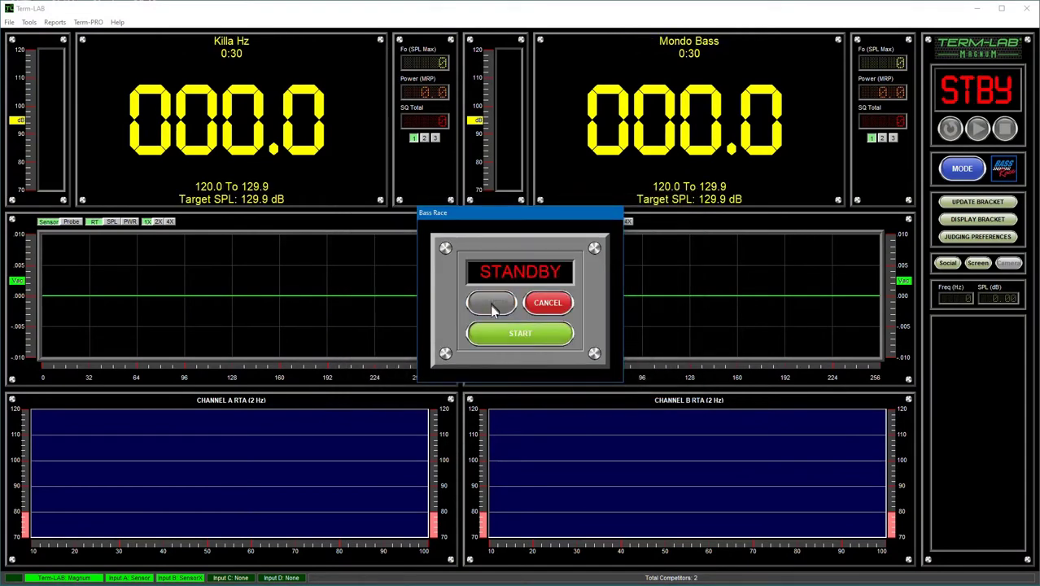
pyautogui.click(520, 333)
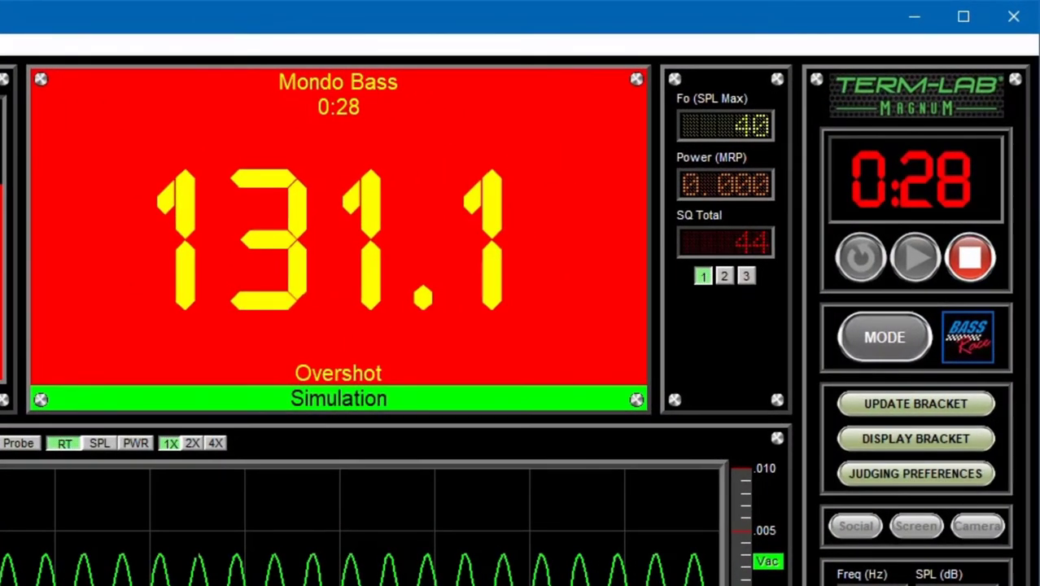
pyautogui.click(979, 18)
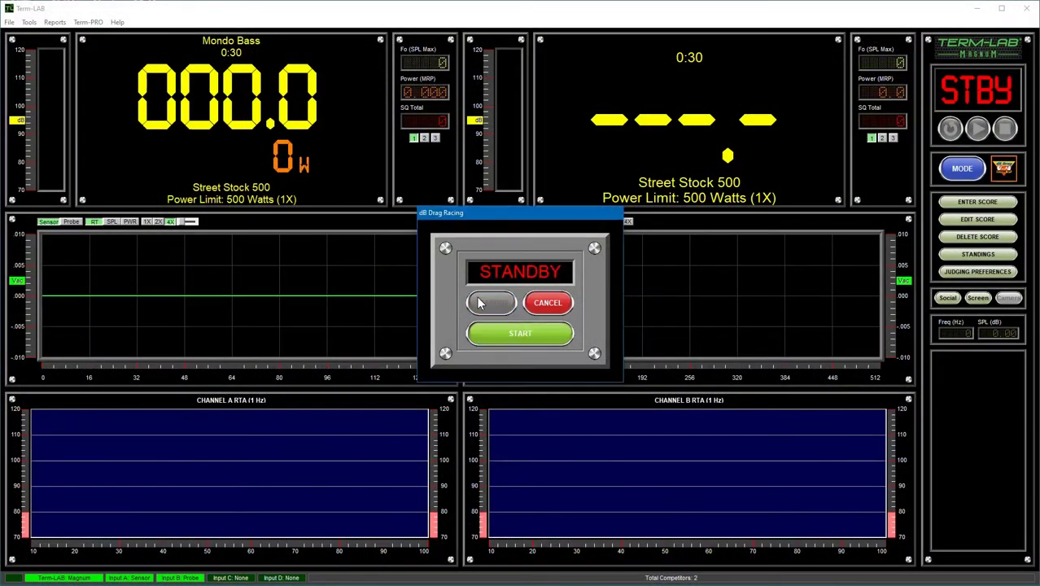
# Start the Street Stock 500 drag race.
pyautogui.click(520, 333)
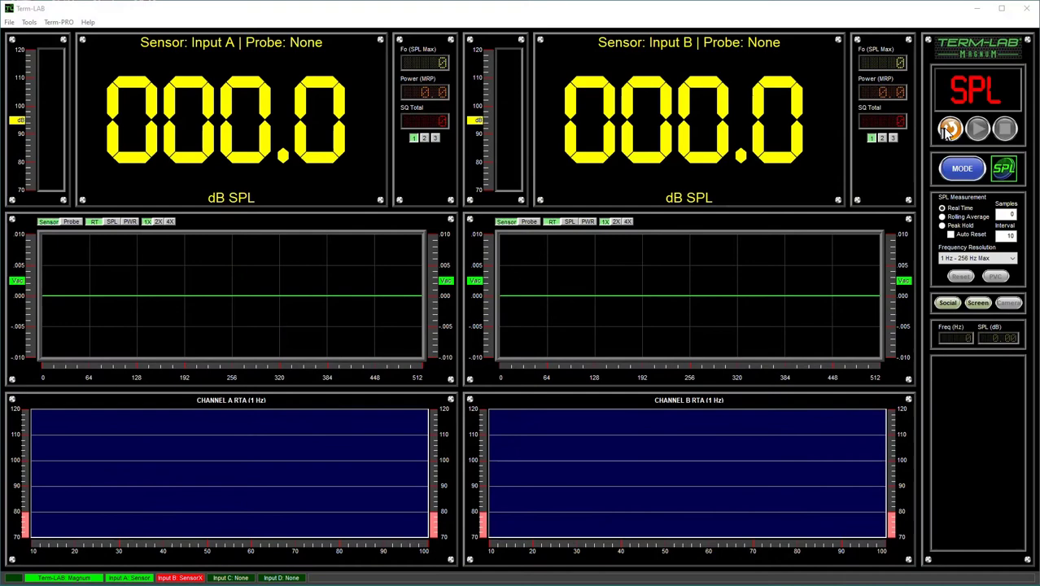
# Start SPL measuring, abort the Peripheral Diagnostic Failure, and restart measuring on Input A.
pyautogui.click(948, 128)
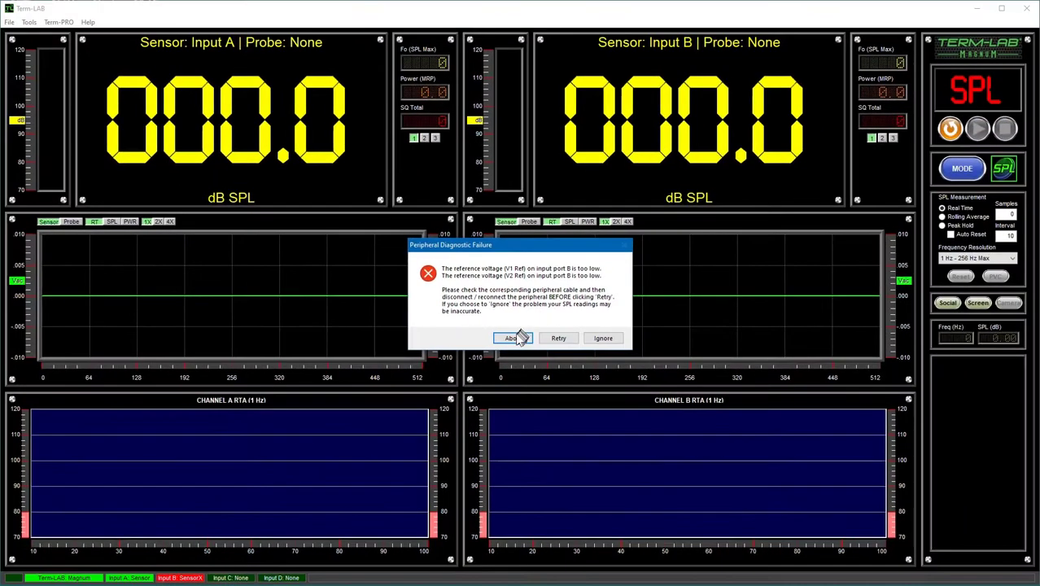
pyautogui.click(512, 338)
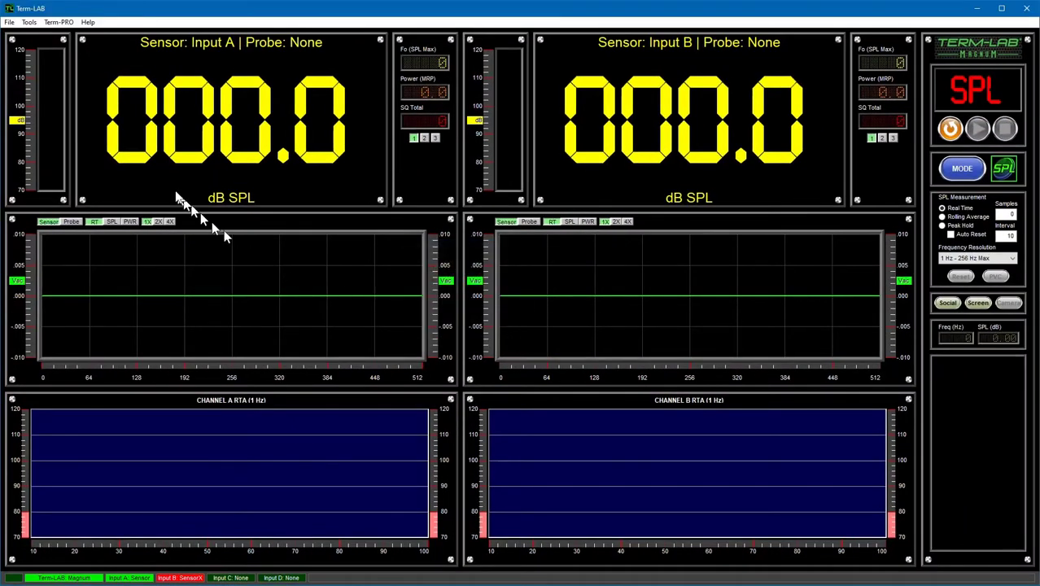
pyautogui.click(31, 20)
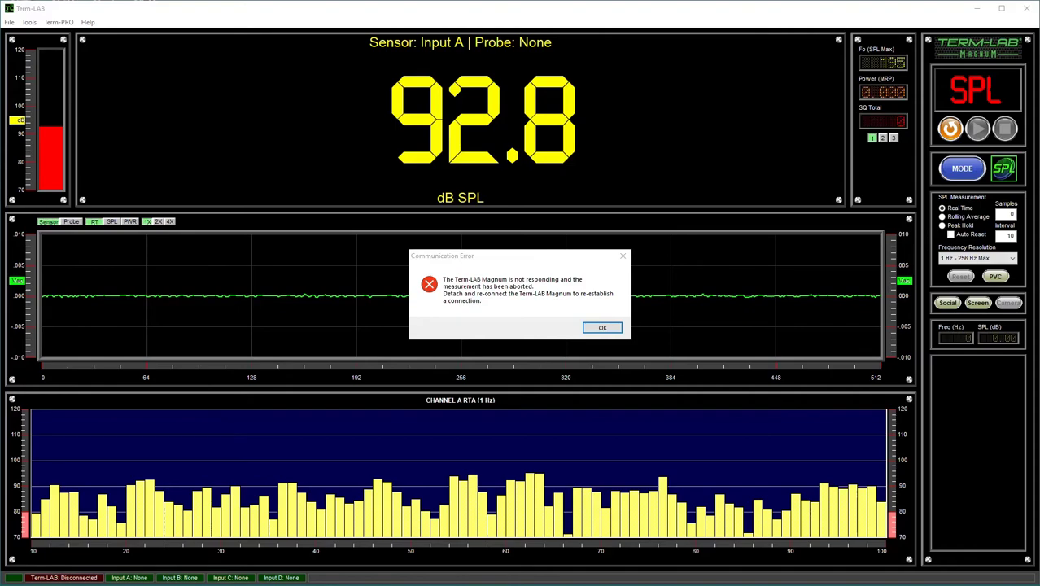
# Dismiss the communication error and start a live Input A SPL measurement reading 91.5 dB.
pyautogui.click(602, 327)
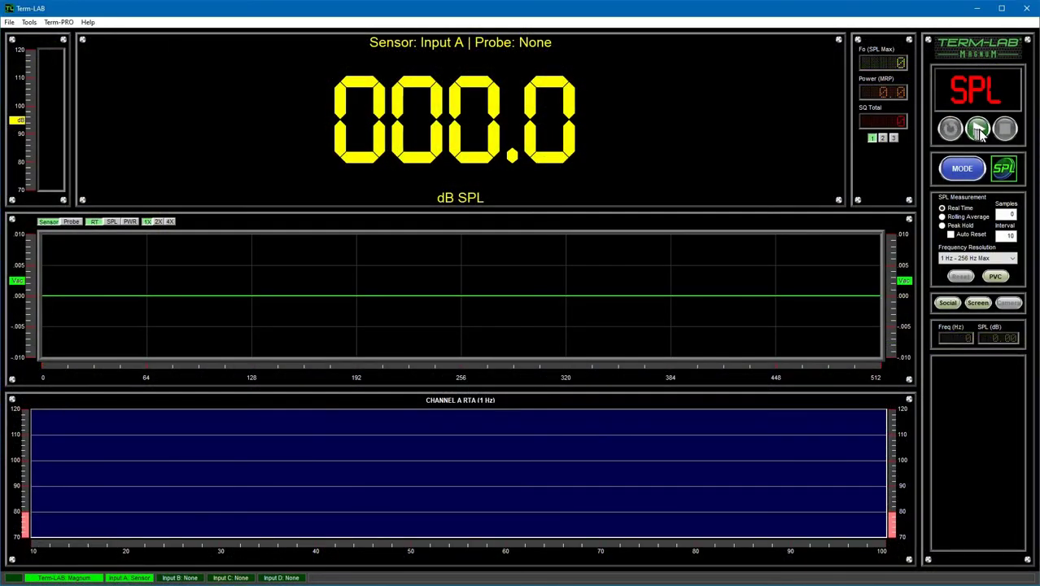
pyautogui.click(976, 127)
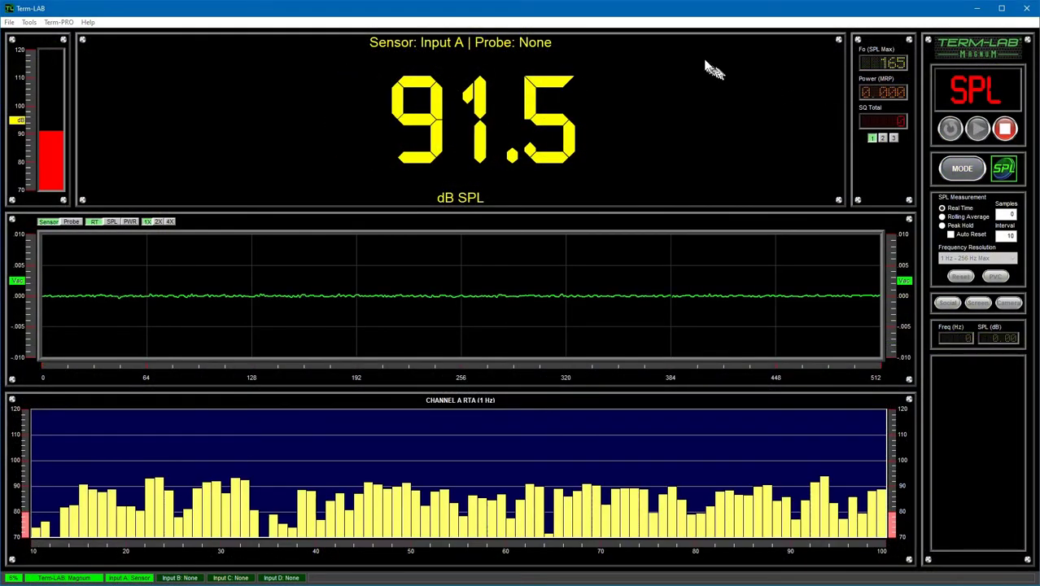